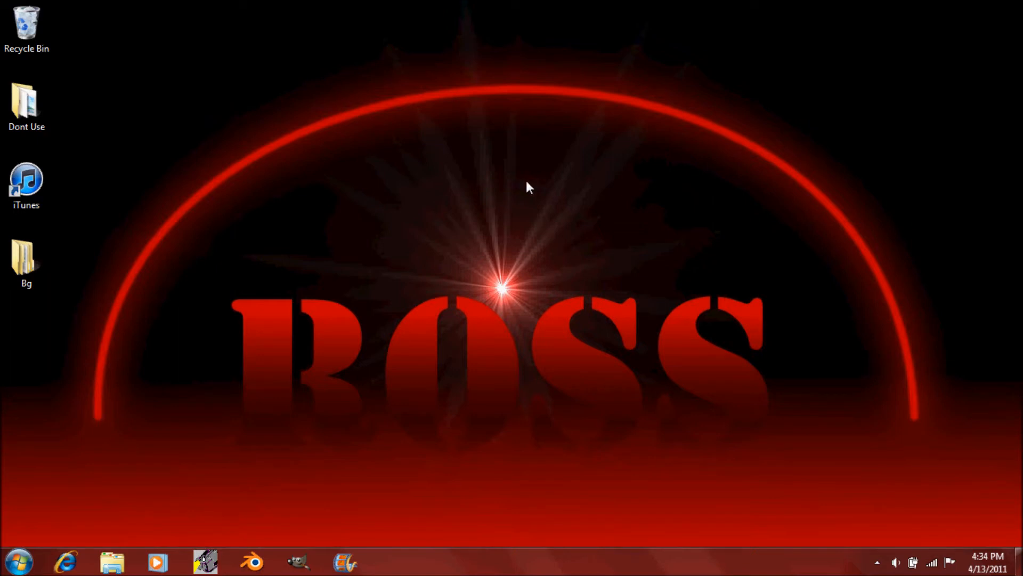
pyautogui.moveTo(522, 183)
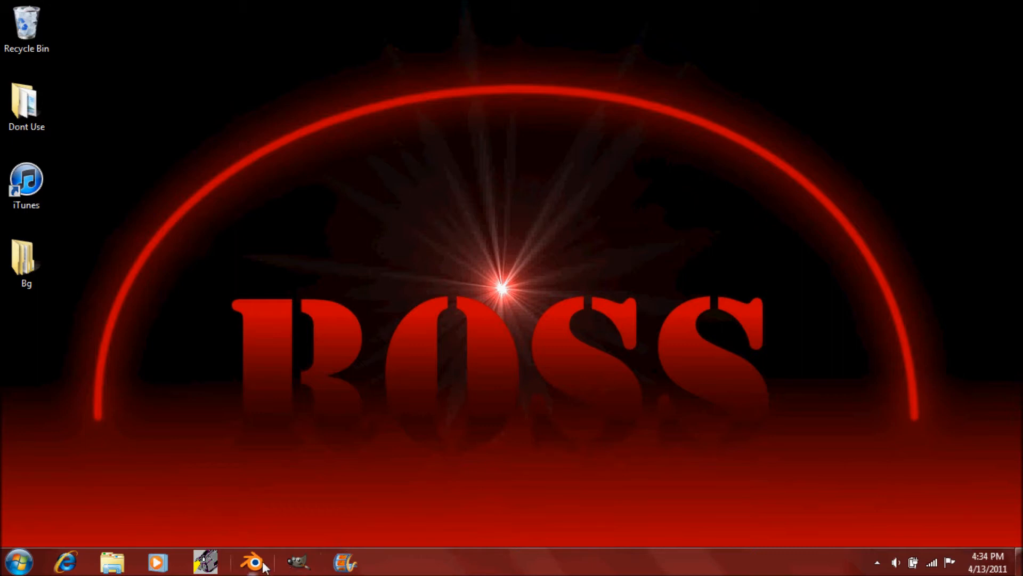
# Step: Start GIMP from the Windows taskbar
pyautogui.click(298, 562)
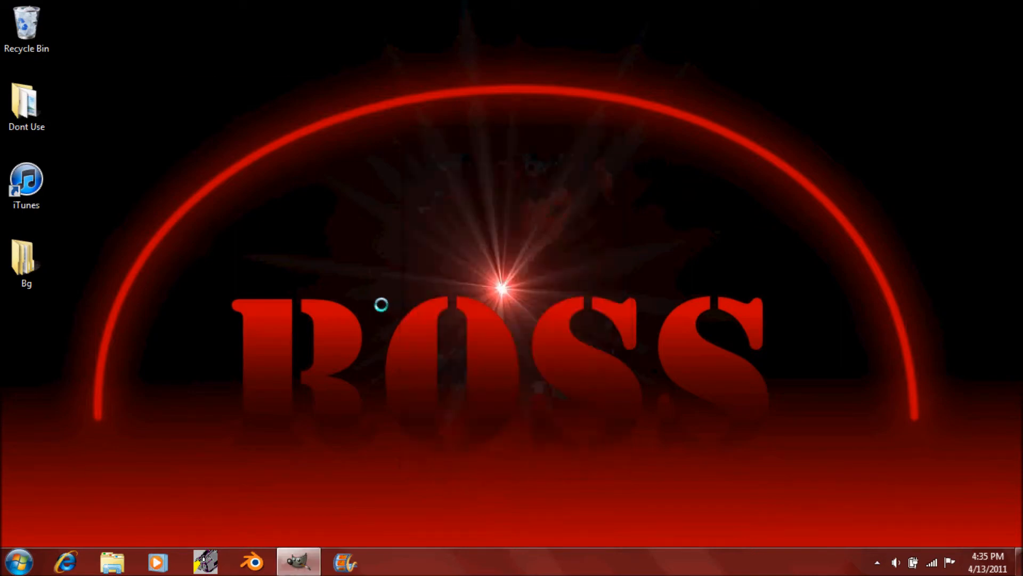
# Step: Load Ipod Background.xcf and maximize the image window
pyautogui.click(299, 561)
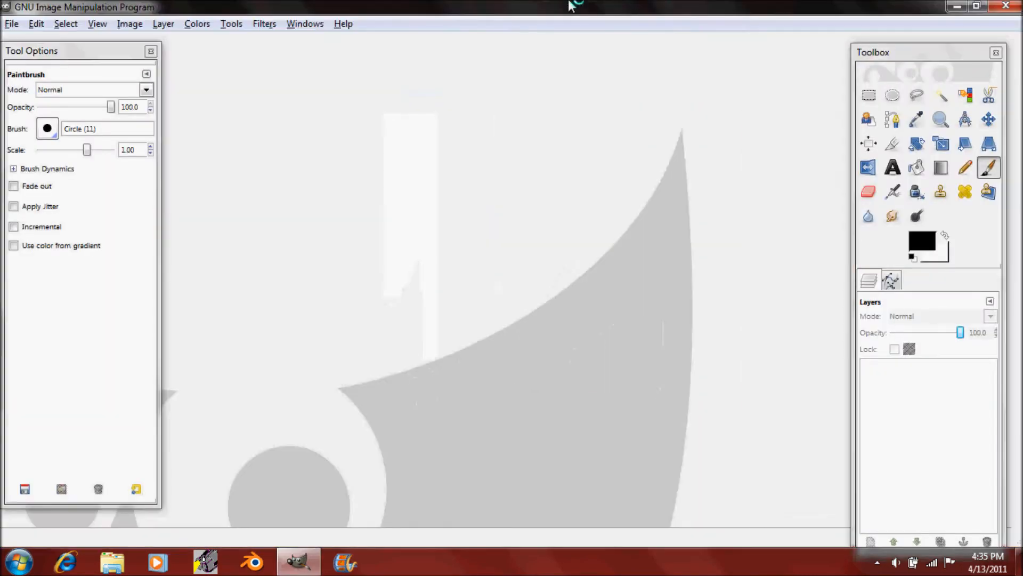
pyautogui.click(11, 23)
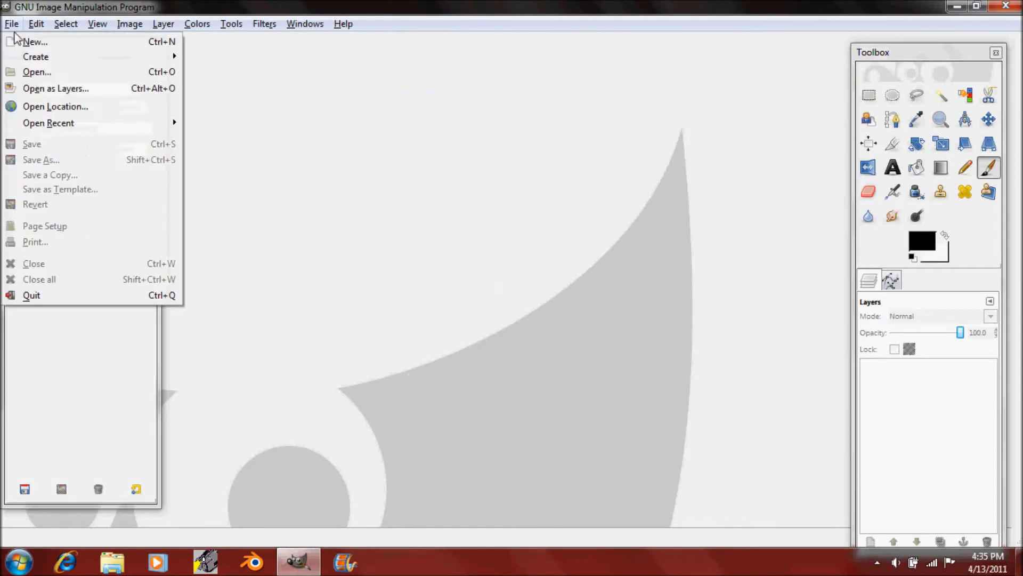
pyautogui.click(37, 71)
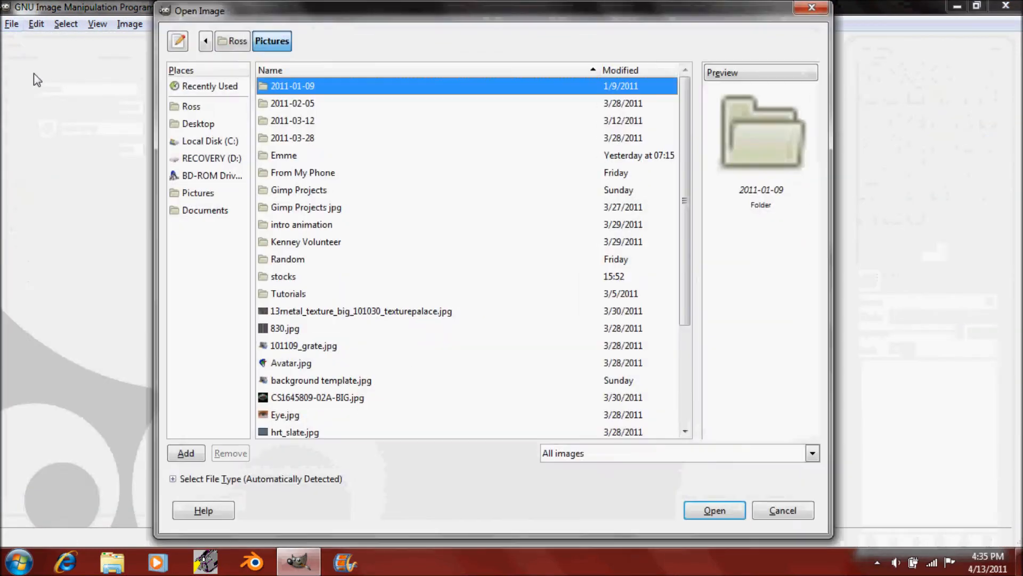
pyautogui.moveTo(189, 125)
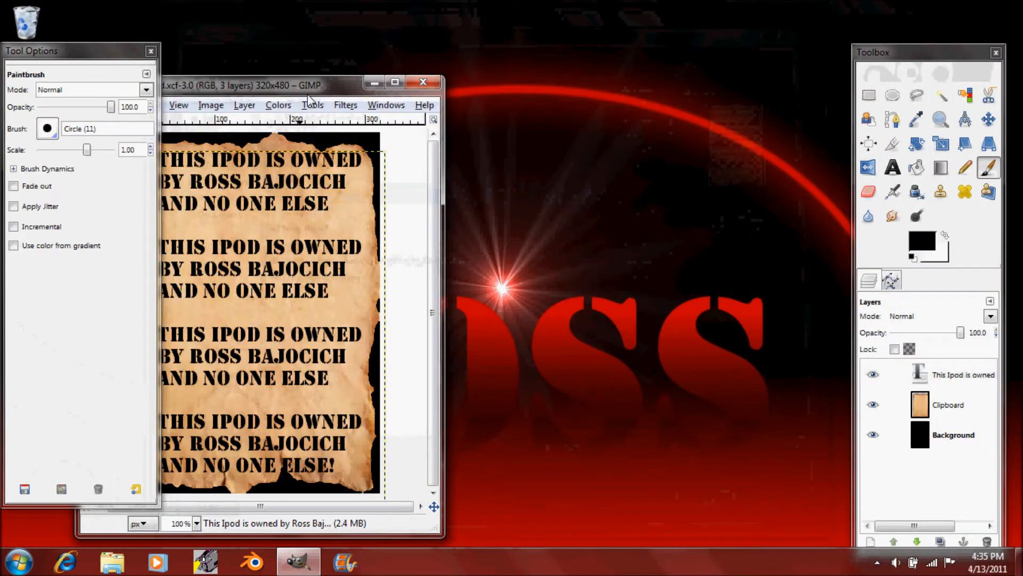
pyautogui.click(394, 81)
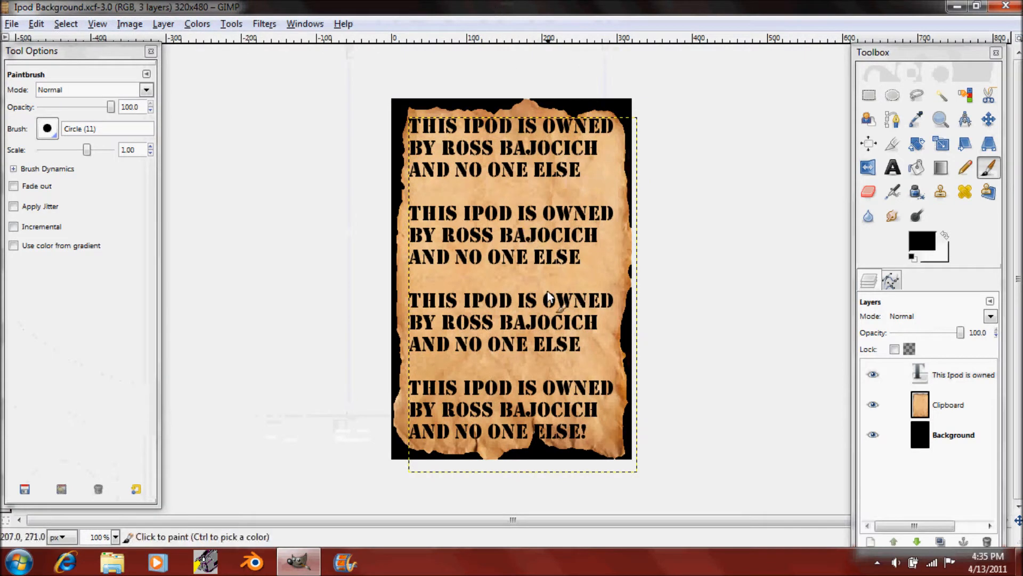
pyautogui.moveTo(451, 317)
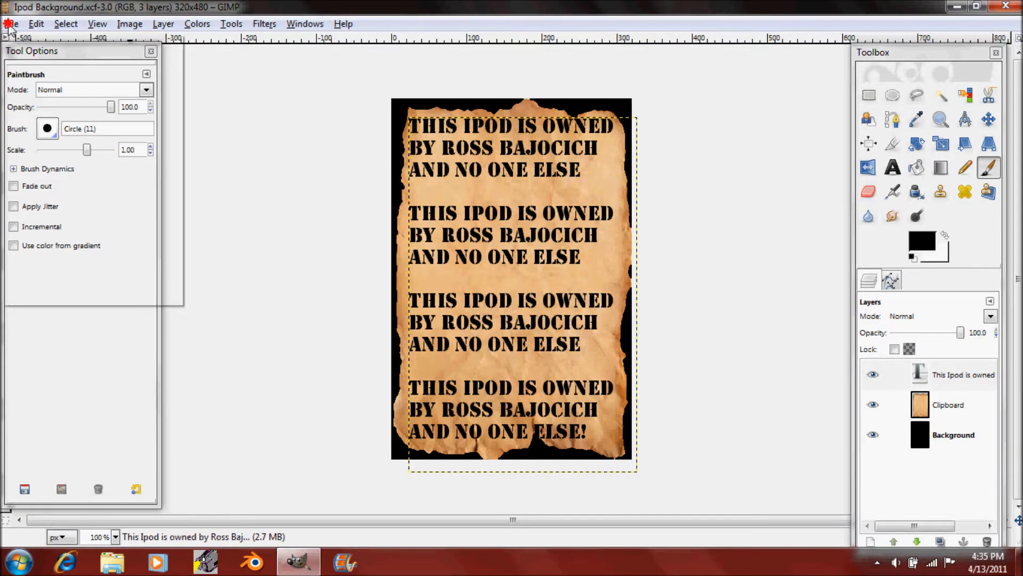
# Step: Export a flattened copy as Ipod Background.jpg at quality 100 on the desktop
pyautogui.click(11, 23)
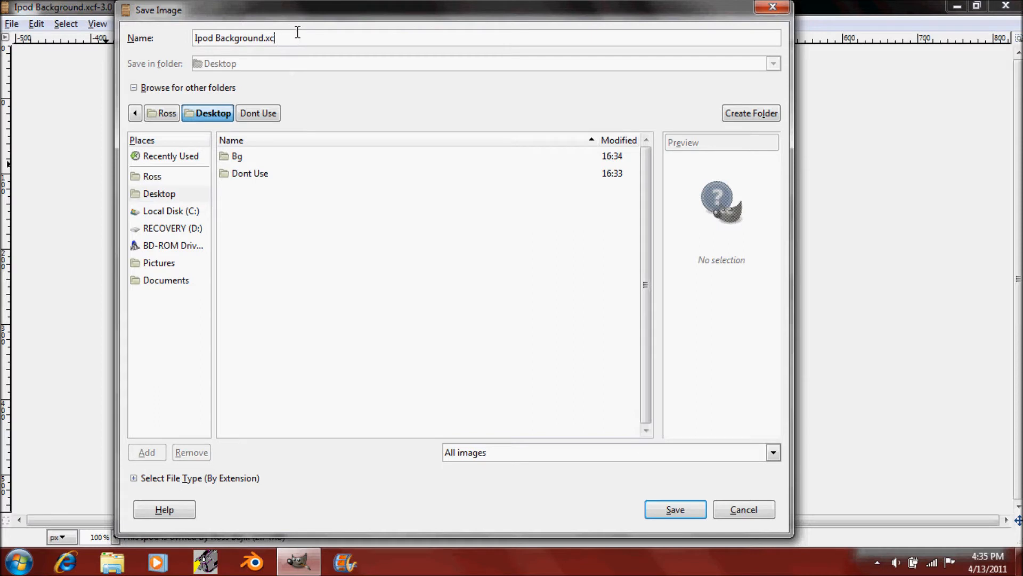
pyautogui.press('BackSpace')
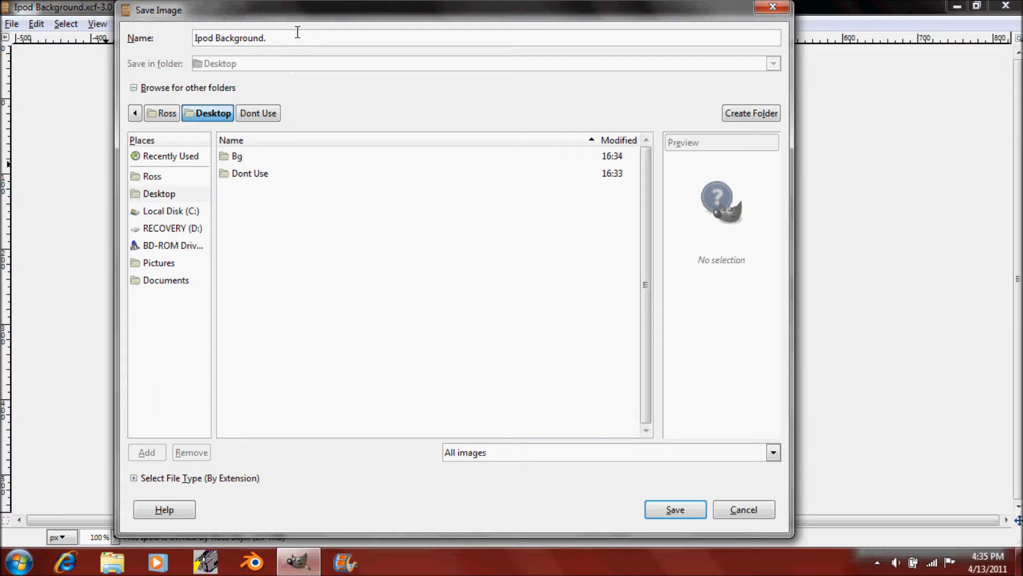
pyautogui.write('jp')
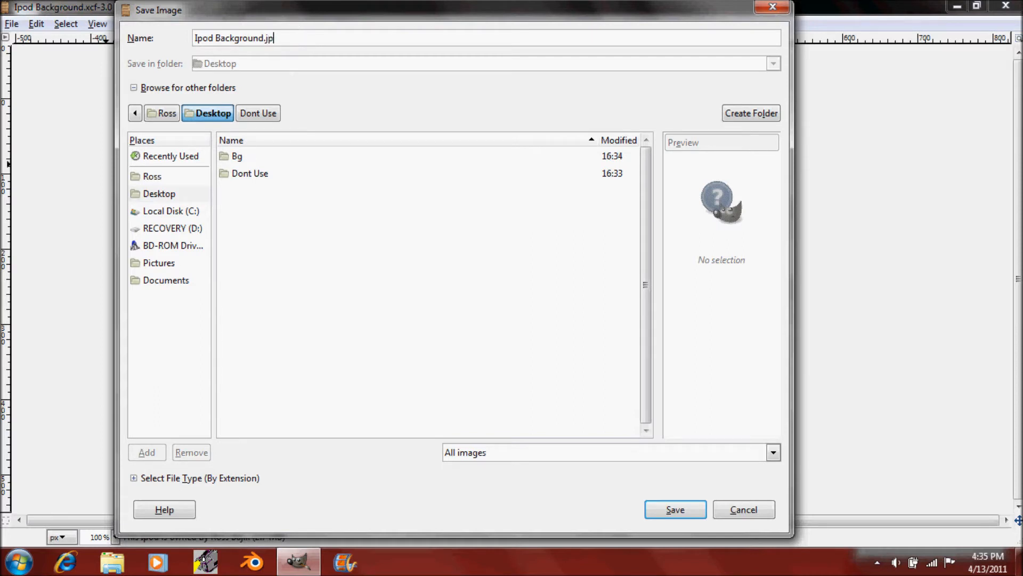
pyautogui.click(674, 509)
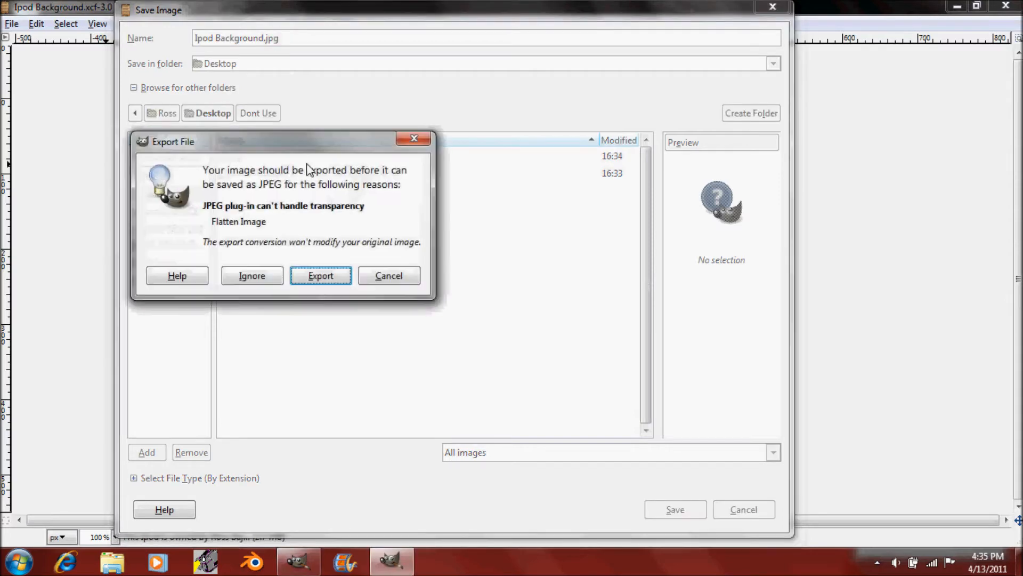
pyautogui.click(320, 275)
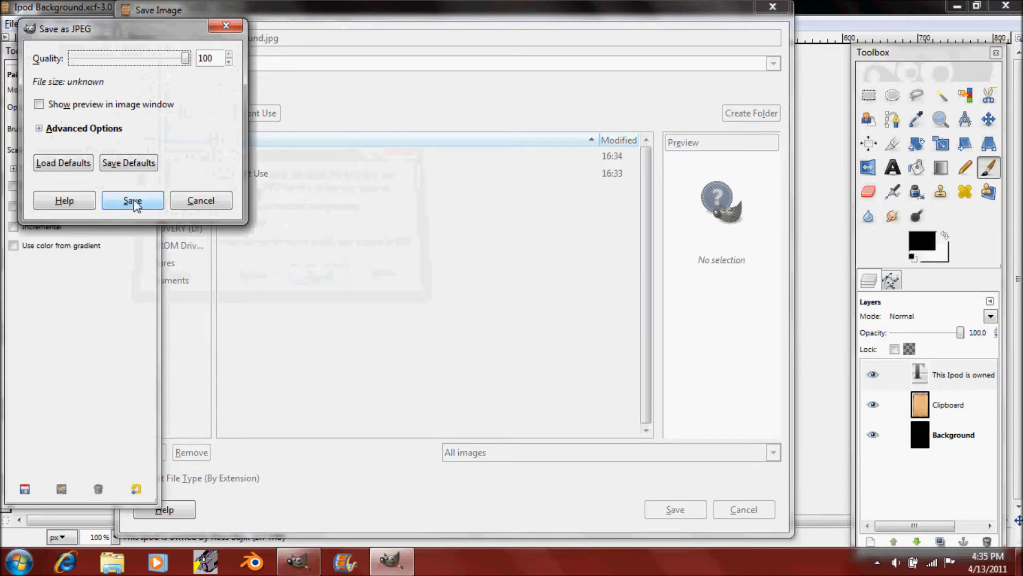
pyautogui.click(132, 200)
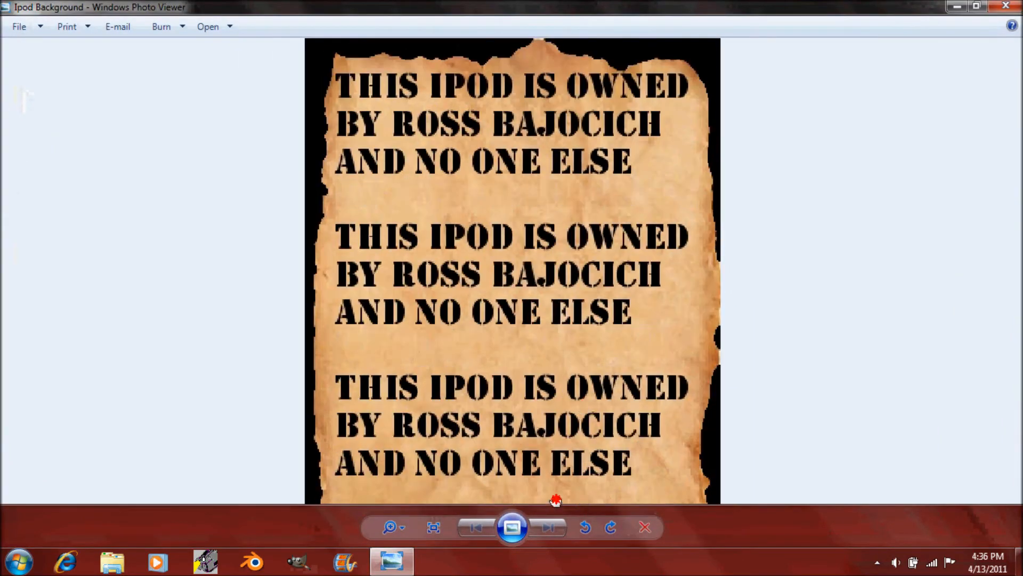
# Step: Close the Windows Photo Viewer preview of Ipod Background.jpg
pyautogui.click(643, 527)
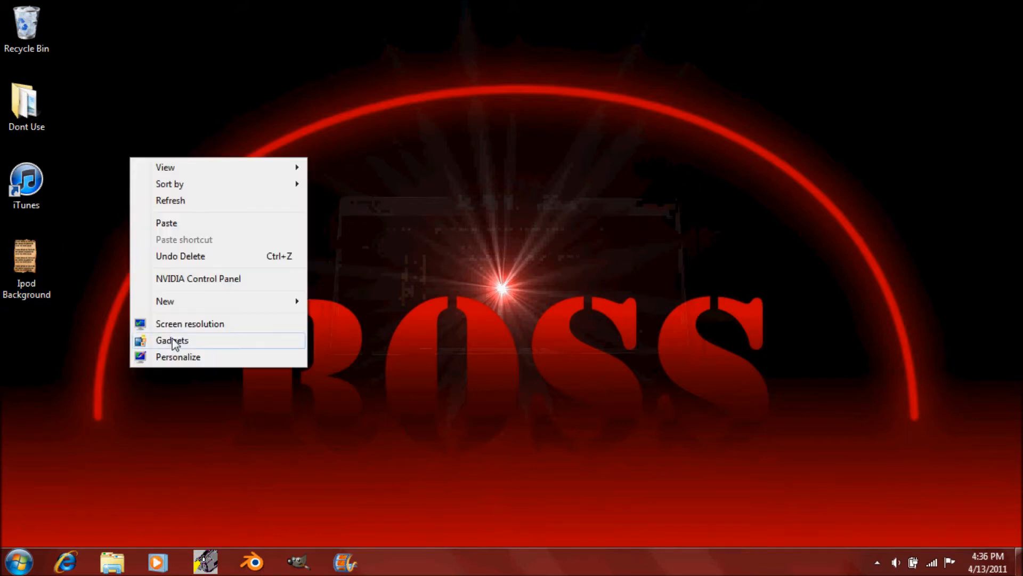
pyautogui.moveTo(312, 305)
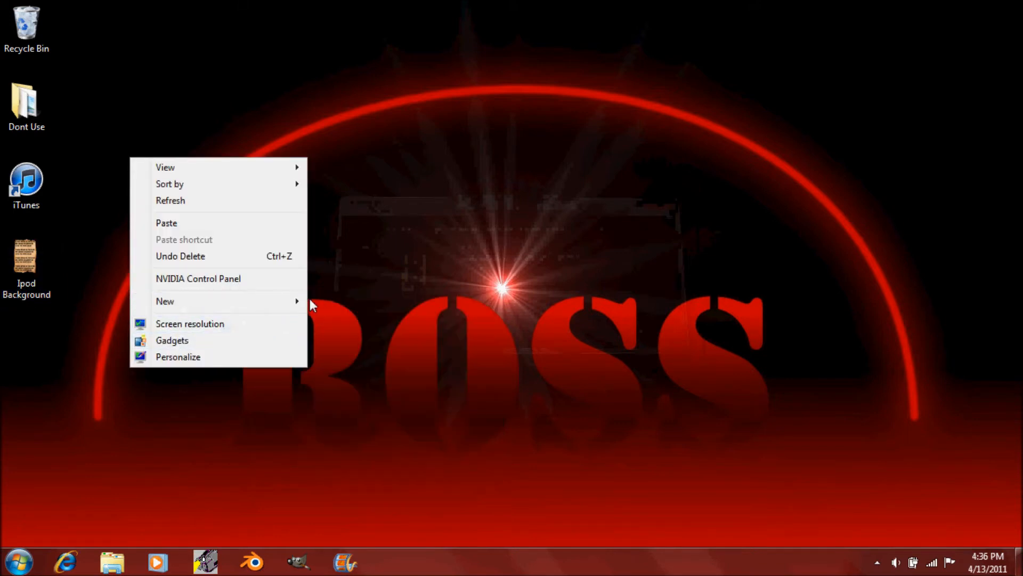
# Step: Create a desktop folder named Background holding the JPEG, then launch iTunes
pyautogui.click(165, 301)
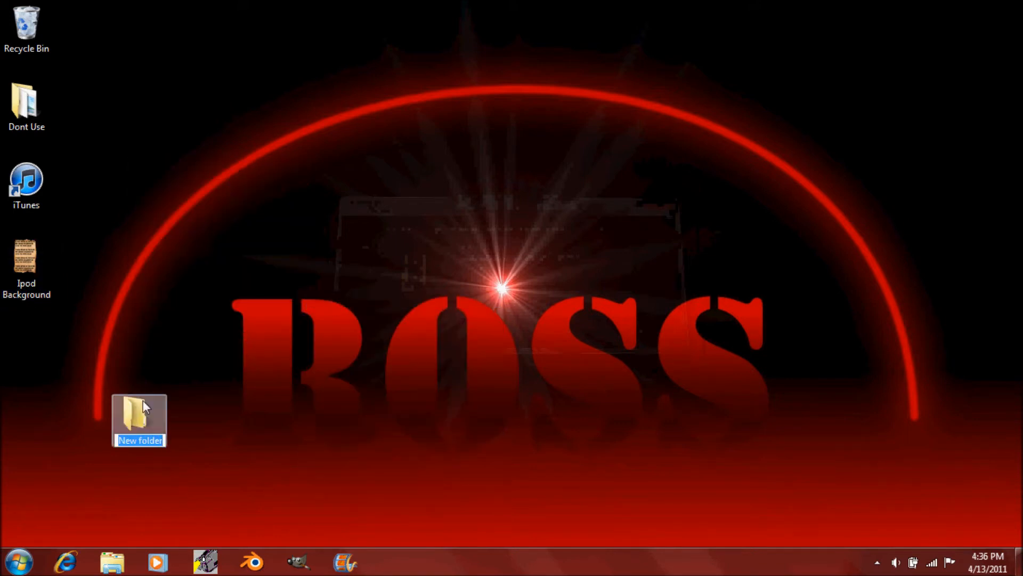
pyautogui.moveTo(140, 421); pyautogui.dragTo(27, 343)
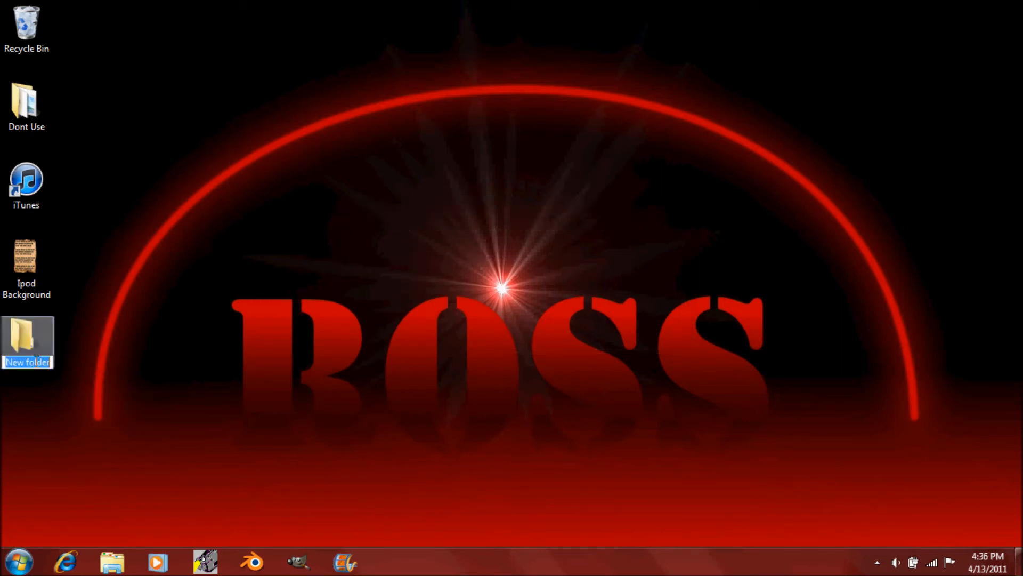
pyautogui.write('Background')
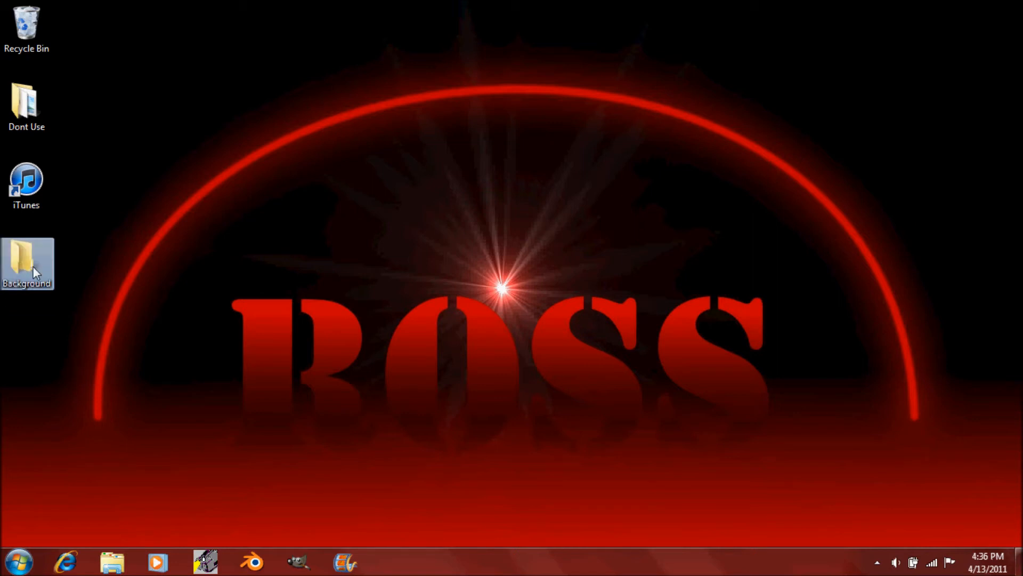
pyautogui.doubleClick(27, 264)
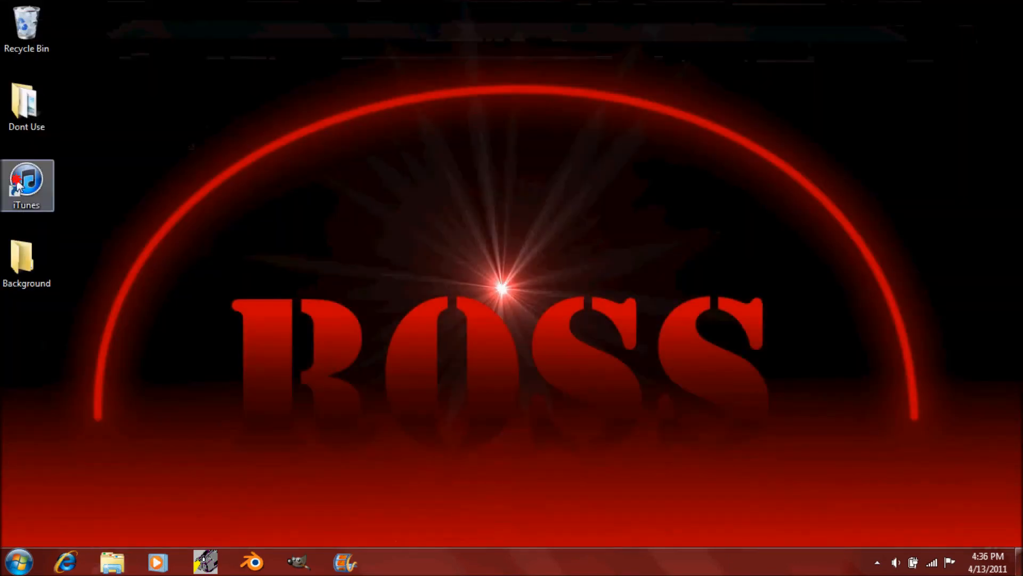
pyautogui.moveTo(27, 184)
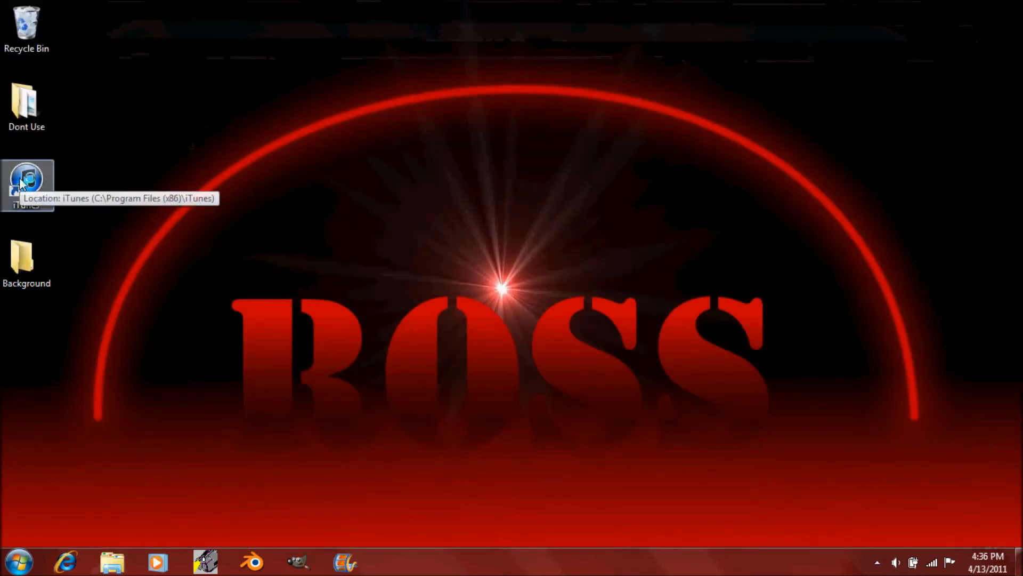
pyautogui.doubleClick(26, 182)
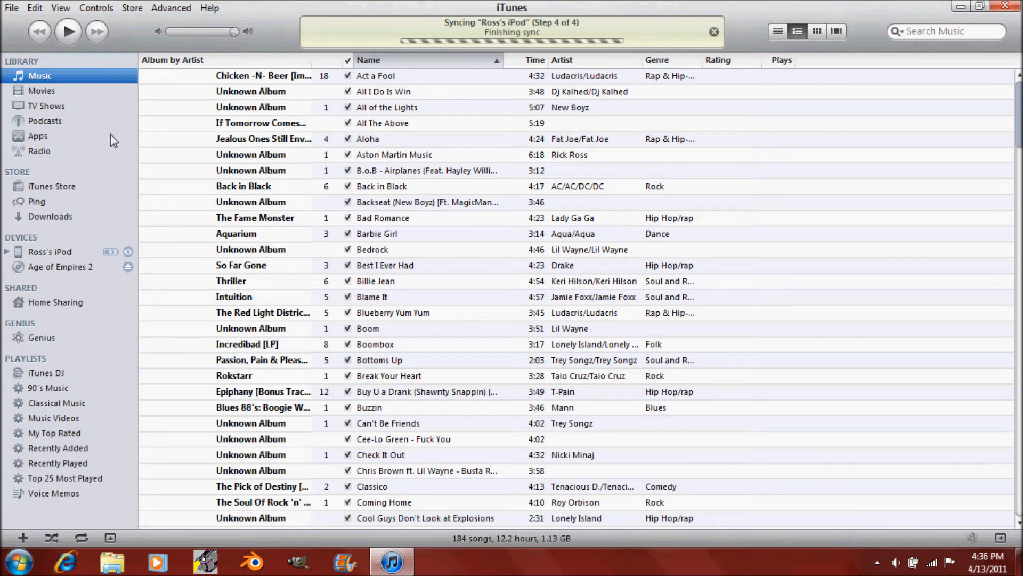
# Step: Enable Sync Photos for the connected iPod and show the source folder choices
pyautogui.click(50, 251)
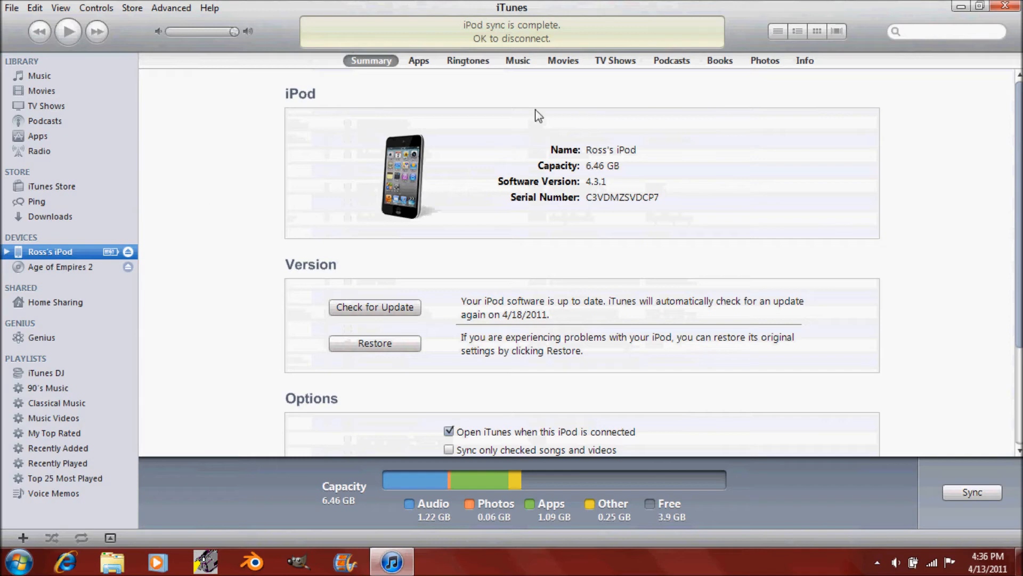
pyautogui.moveTo(764, 61)
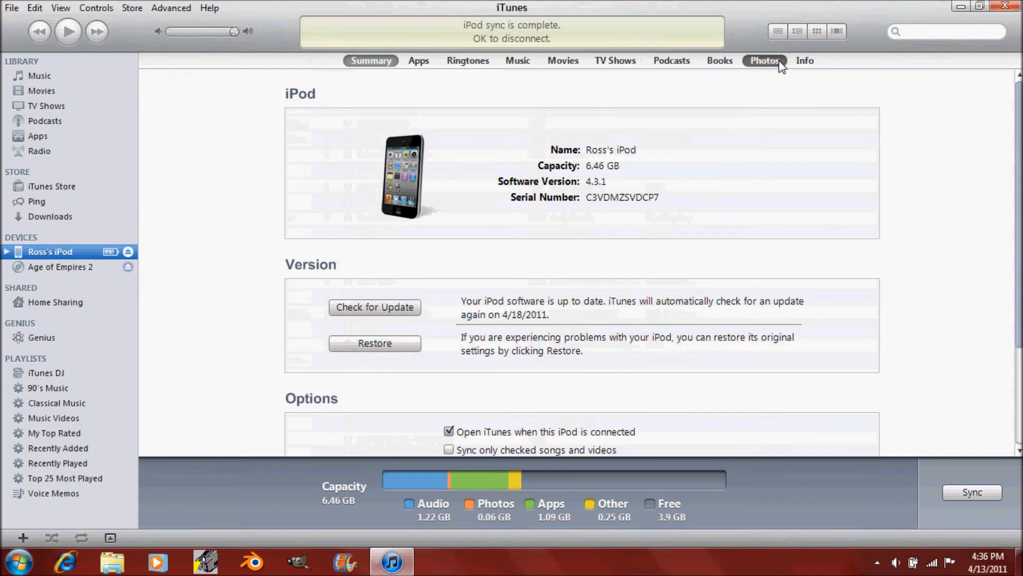
pyautogui.click(764, 60)
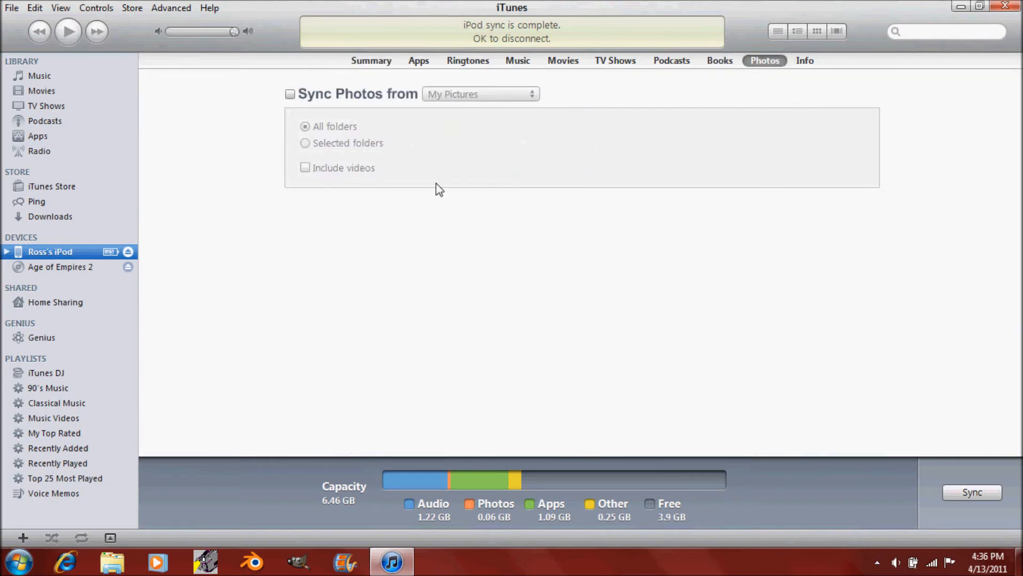
pyautogui.click(290, 94)
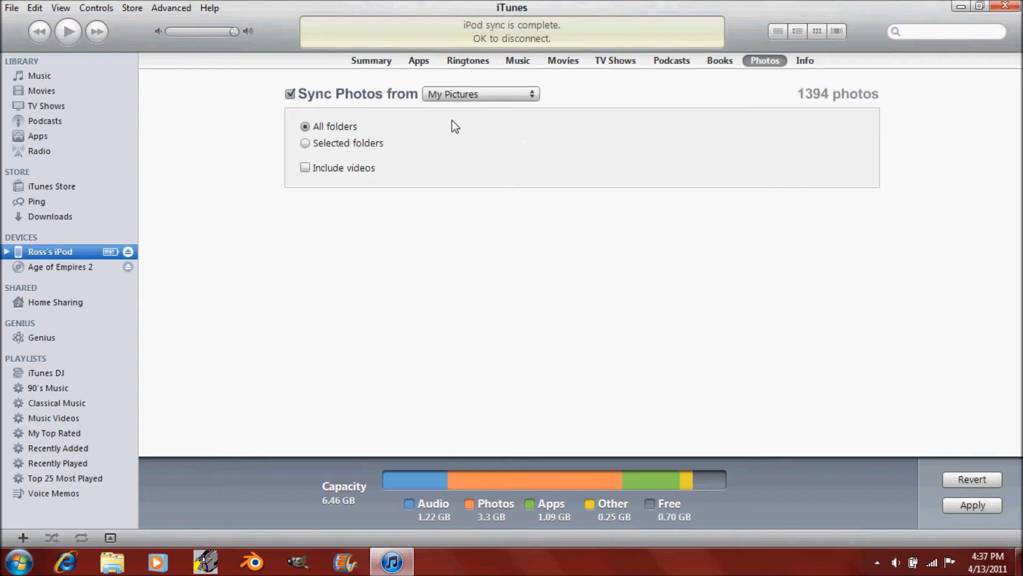
pyautogui.click(480, 93)
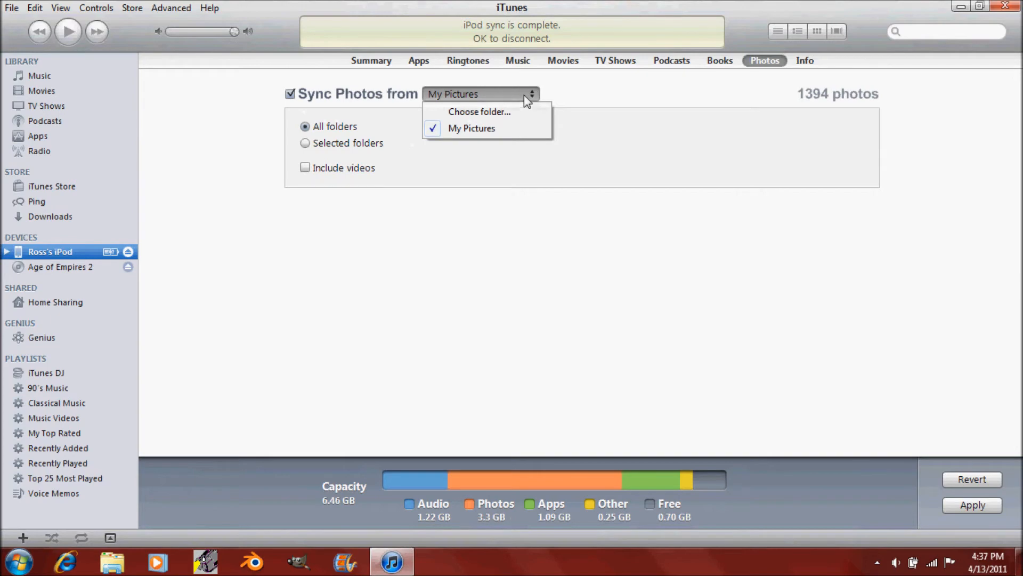
# Step: Choose the desktop Background folder as the photo sync source and apply
pyautogui.click(479, 112)
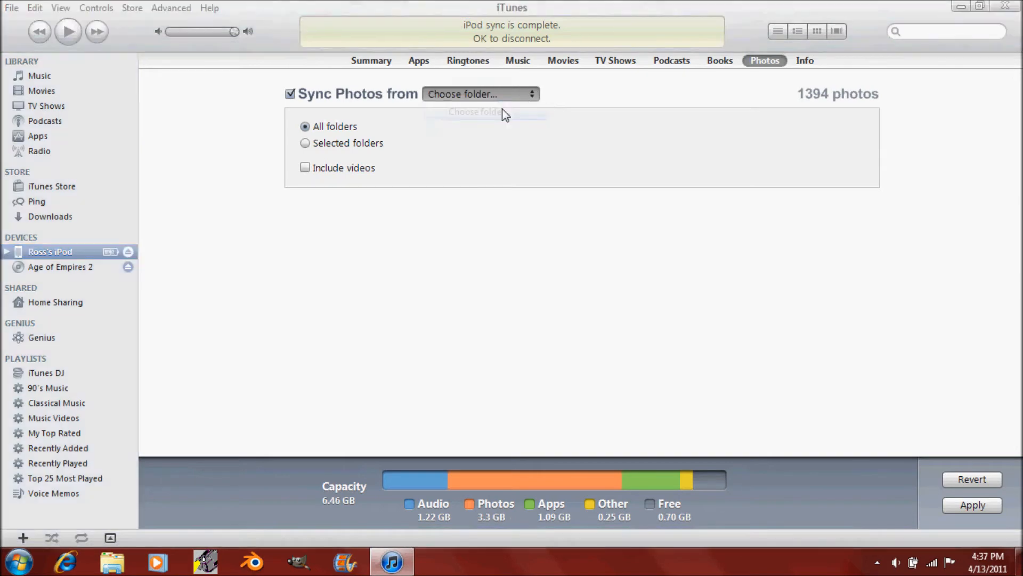
pyautogui.click(480, 93)
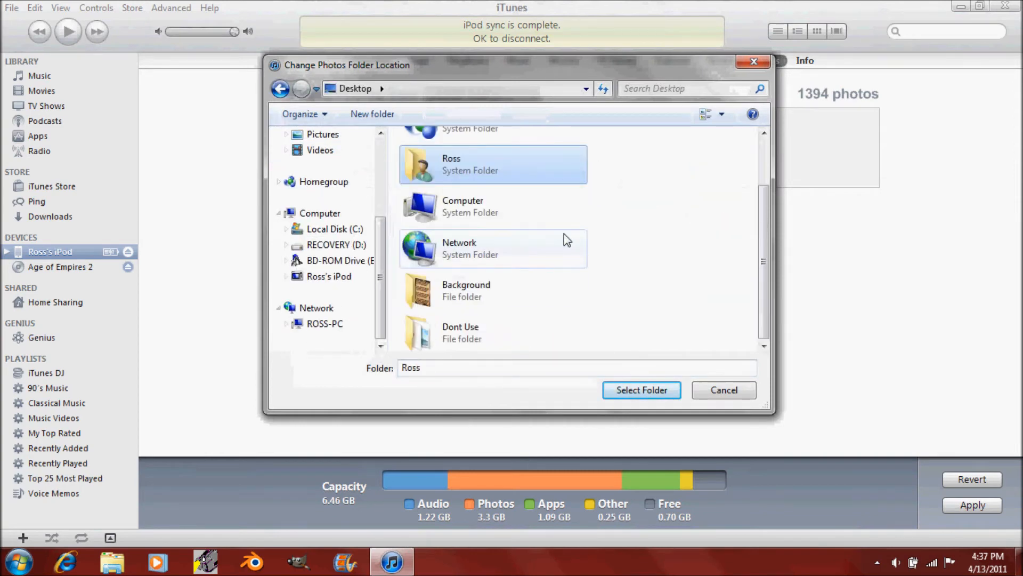
pyautogui.click(466, 290)
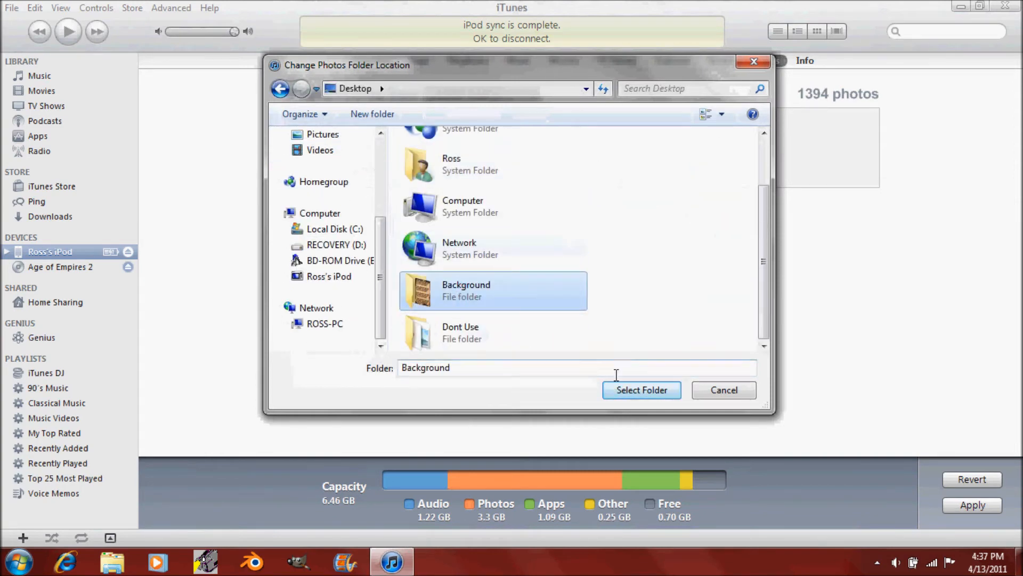
pyautogui.click(640, 390)
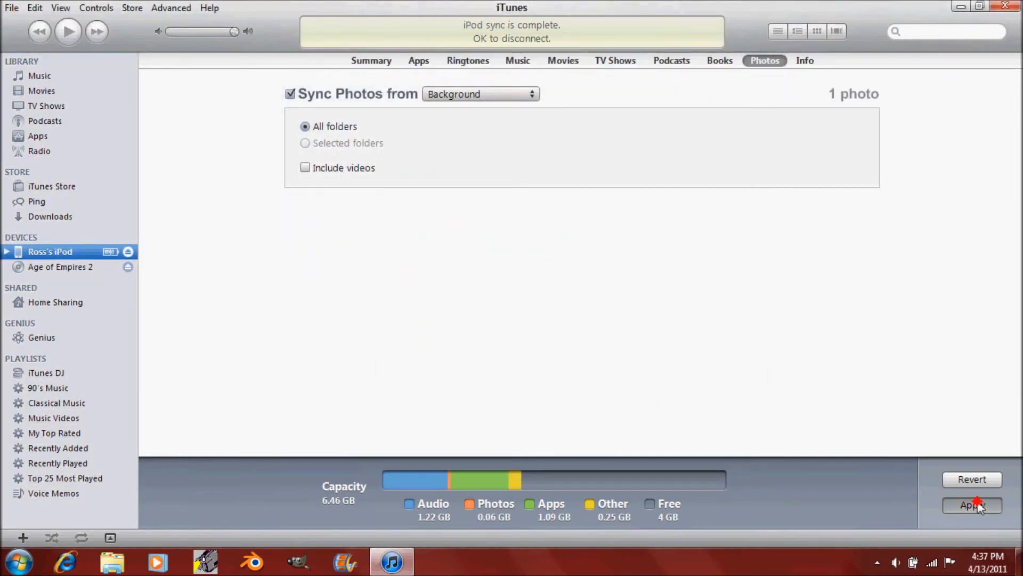
pyautogui.click(972, 505)
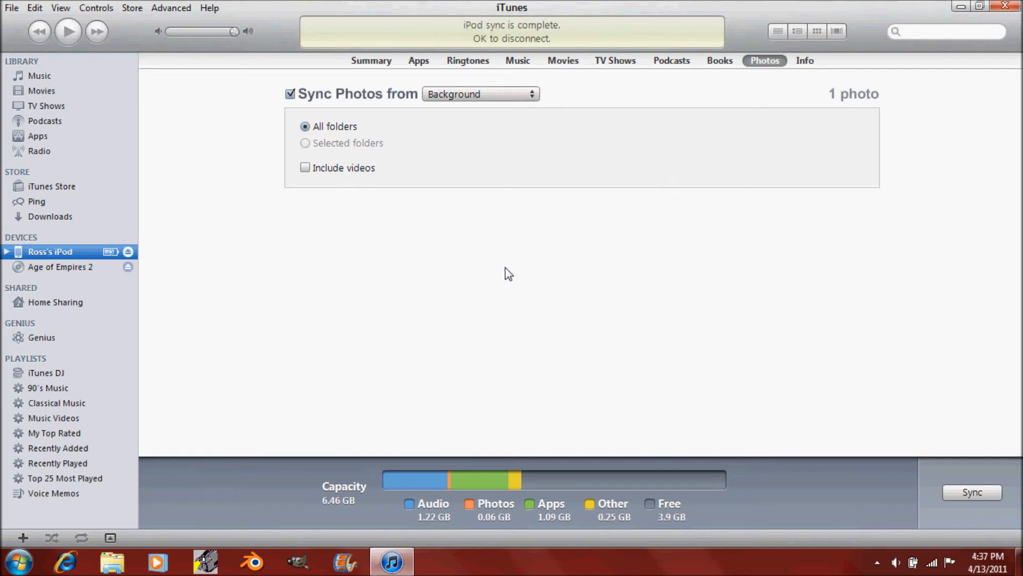
pyautogui.moveTo(566, 202)
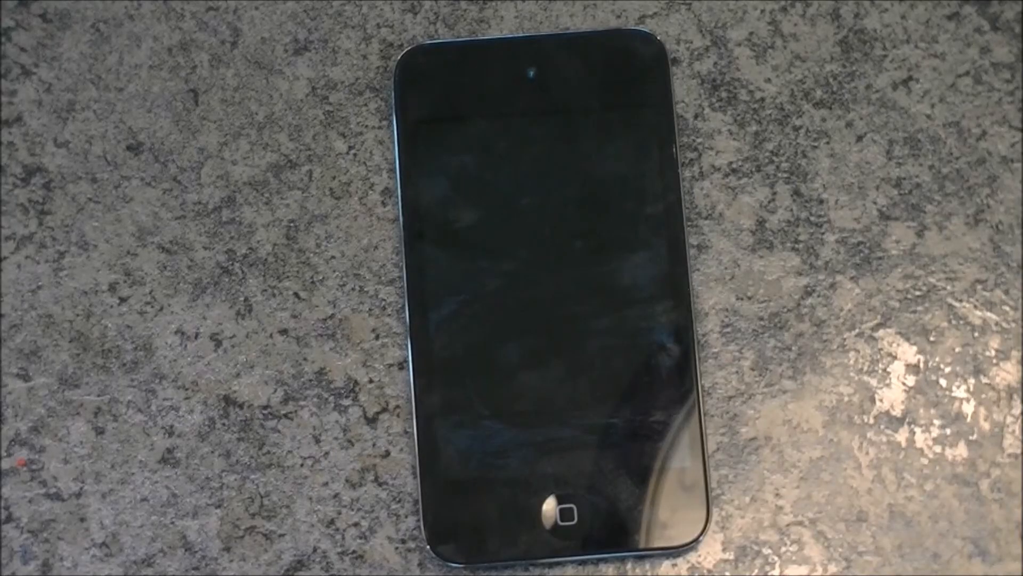
# Step: Wake the iPod, view the synced parchment photo from Photo Library and show its actions
pyautogui.click(563, 515)
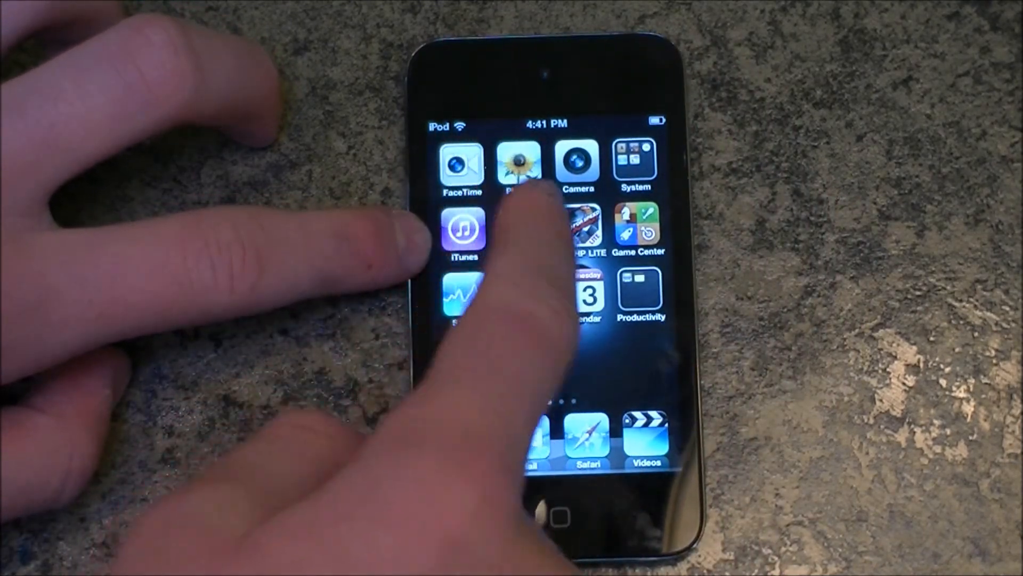
pyautogui.click(519, 163)
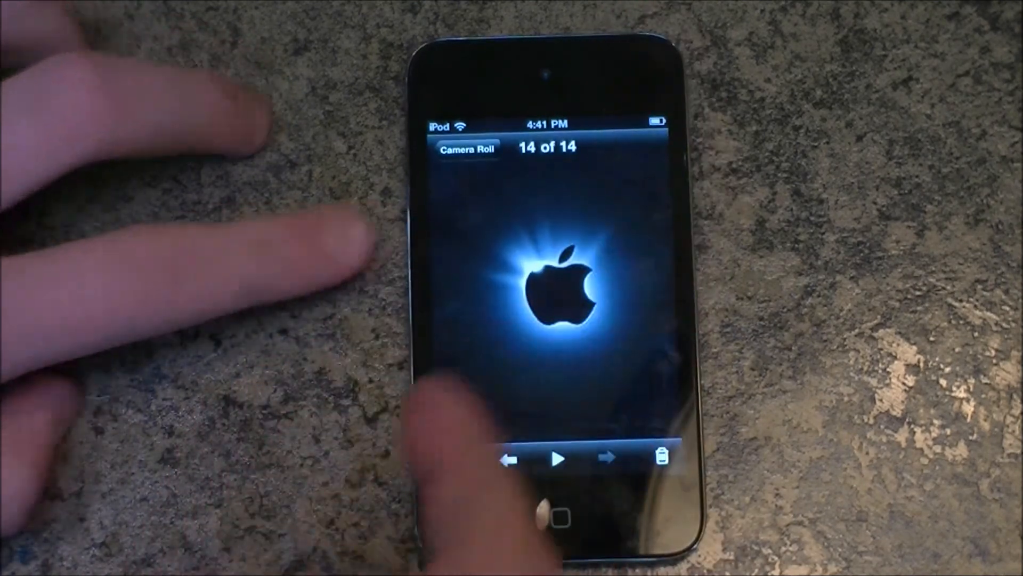
pyautogui.click(467, 149)
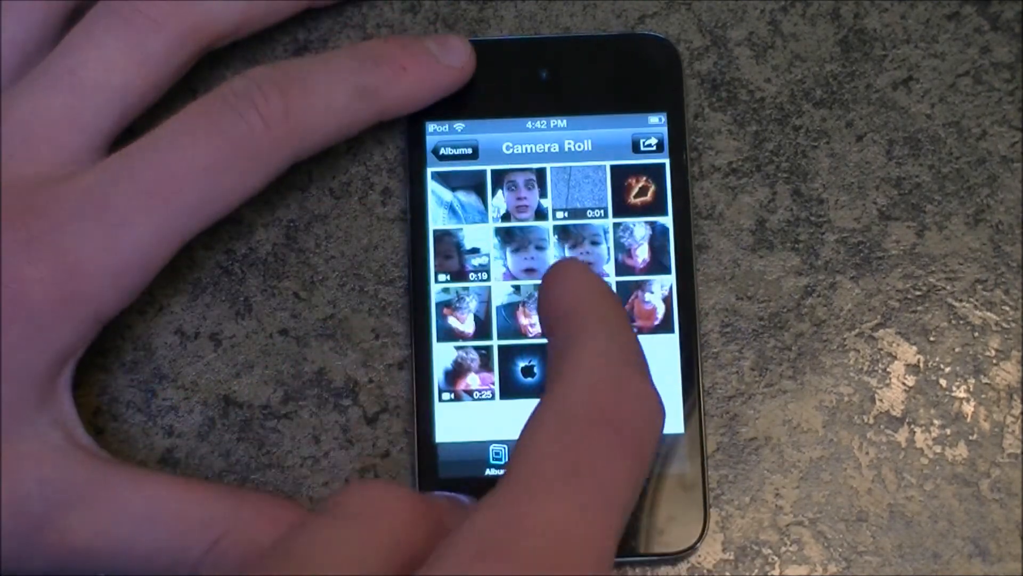
pyautogui.click(454, 149)
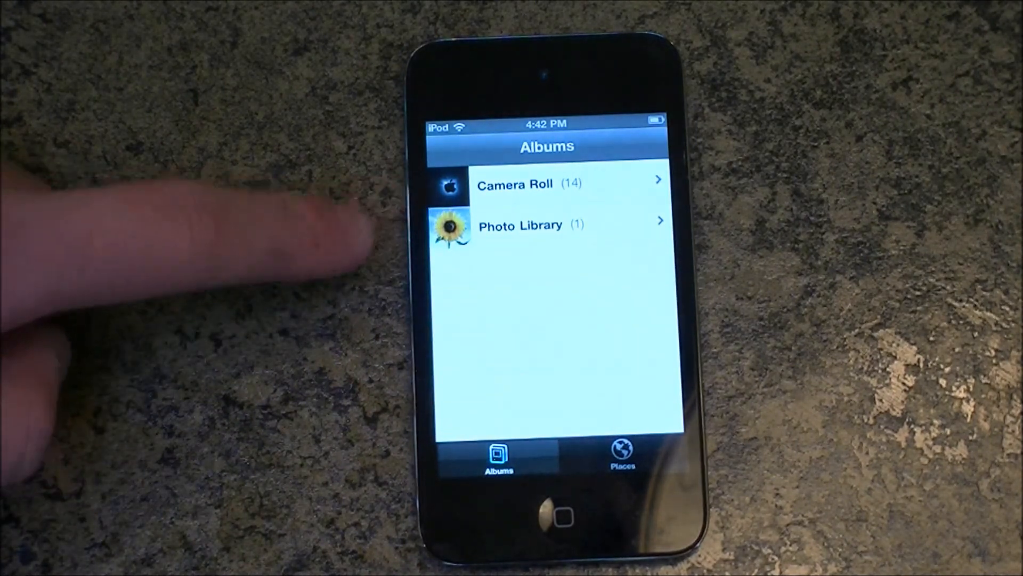
pyautogui.click(521, 224)
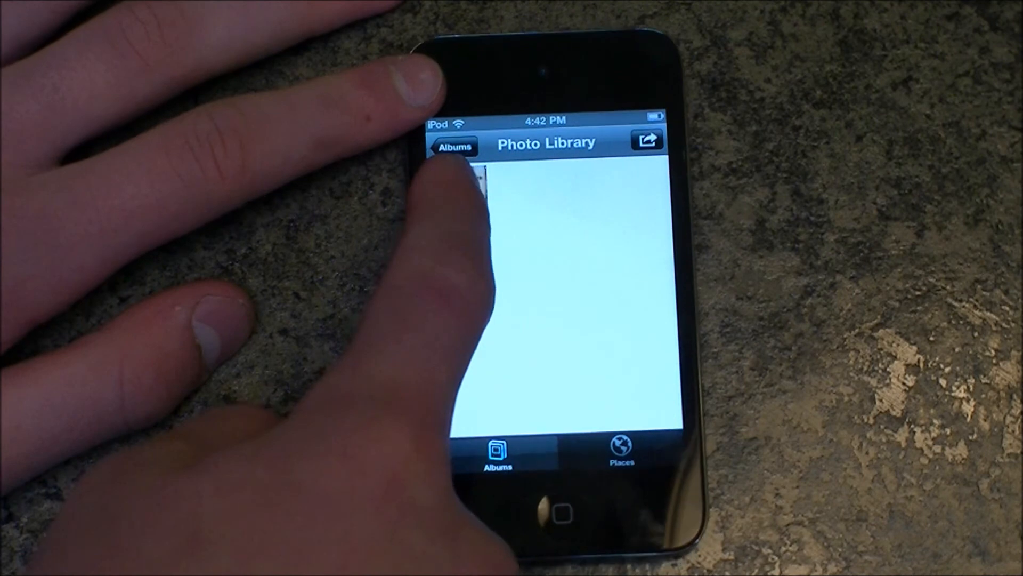
pyautogui.click(473, 176)
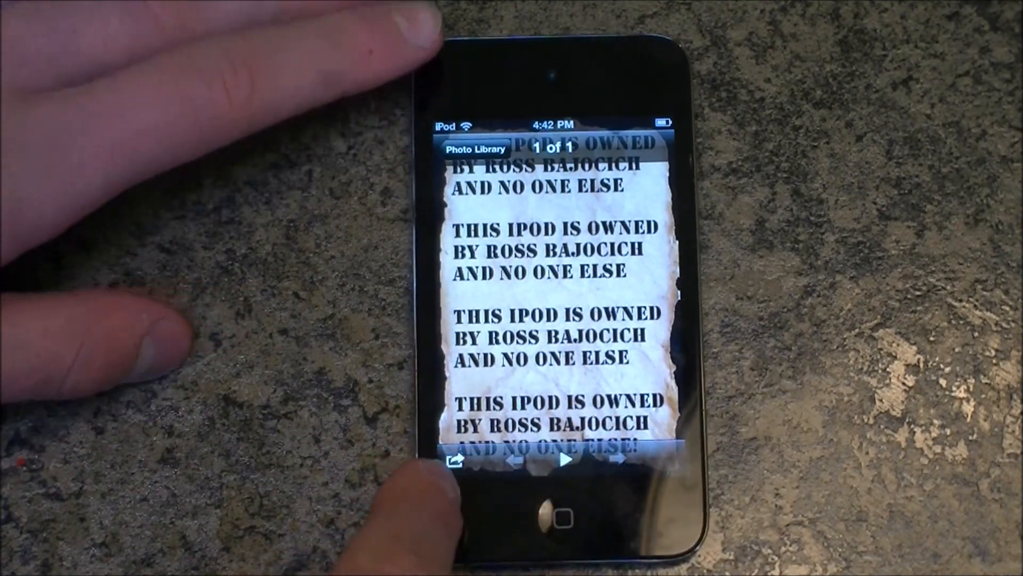
pyautogui.click(456, 459)
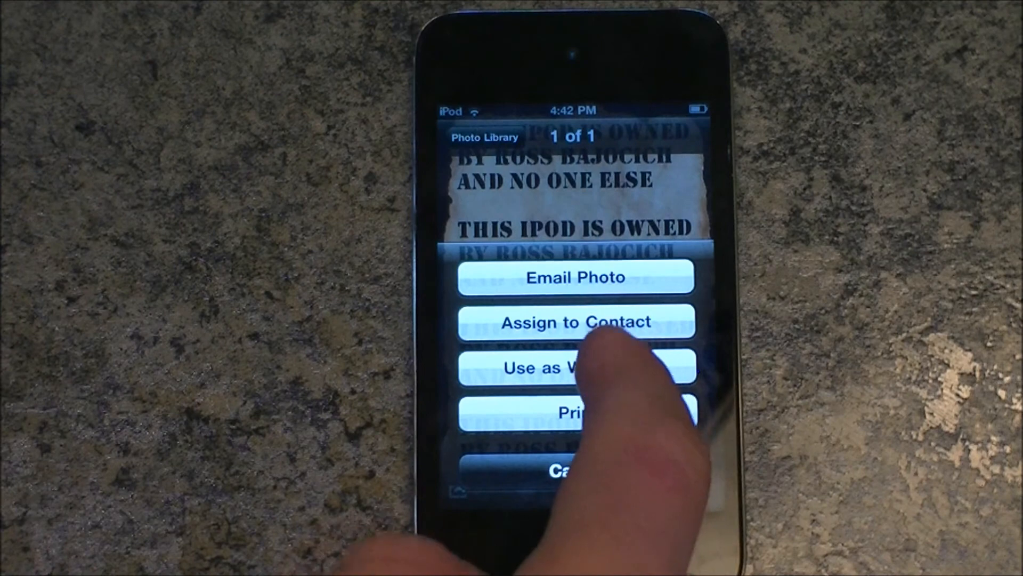
# Step: Use the parchment photo as wallpaper with Set Both and return to the home screen
pyautogui.click(575, 367)
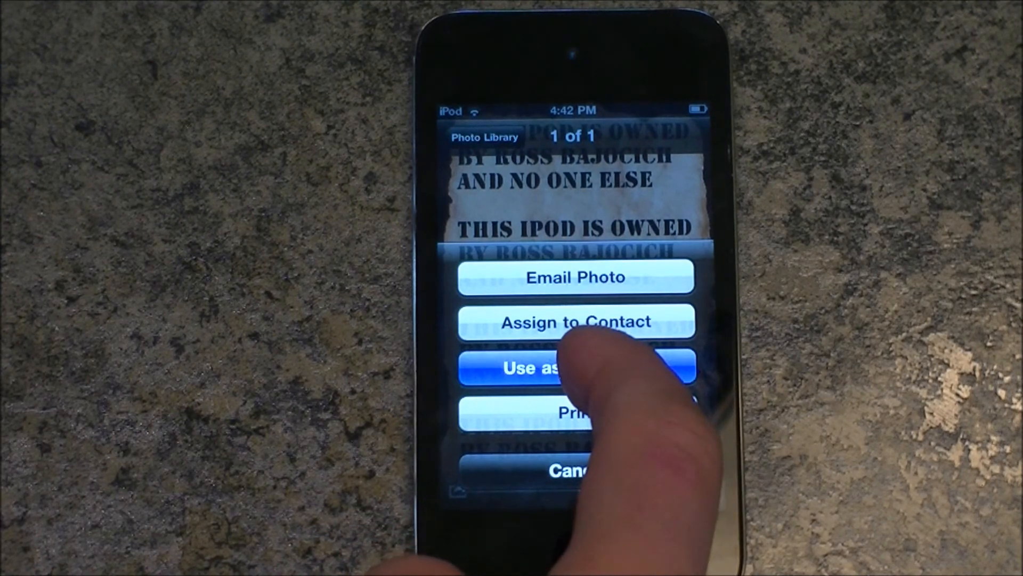
pyautogui.click(575, 367)
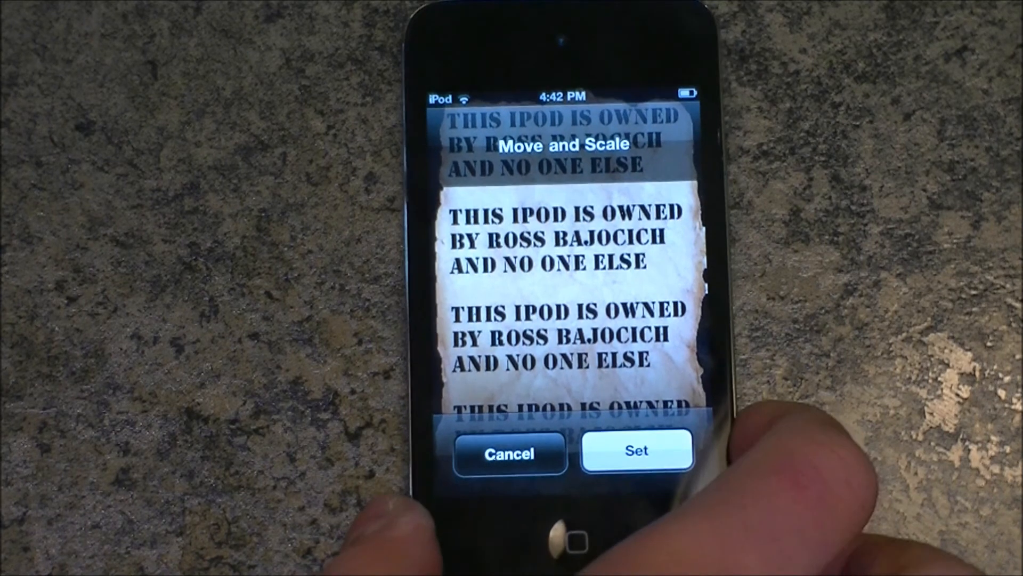
pyautogui.click(635, 437)
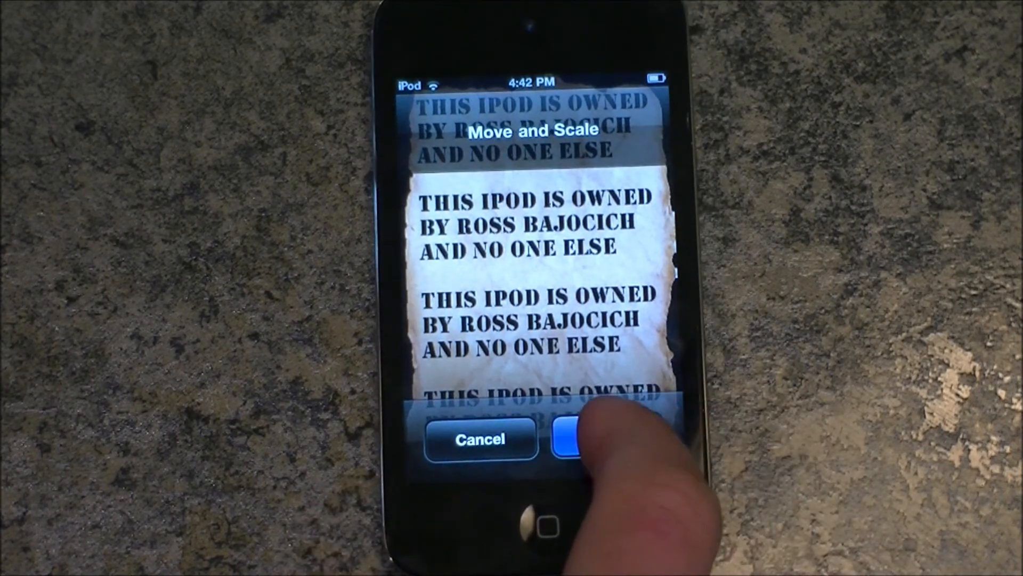
pyautogui.click(581, 439)
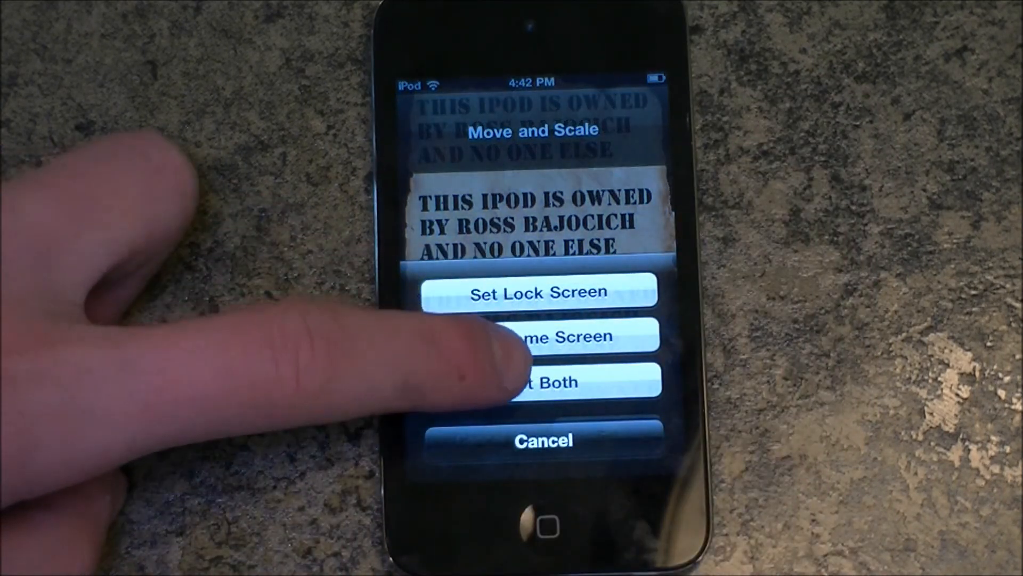
pyautogui.click(537, 381)
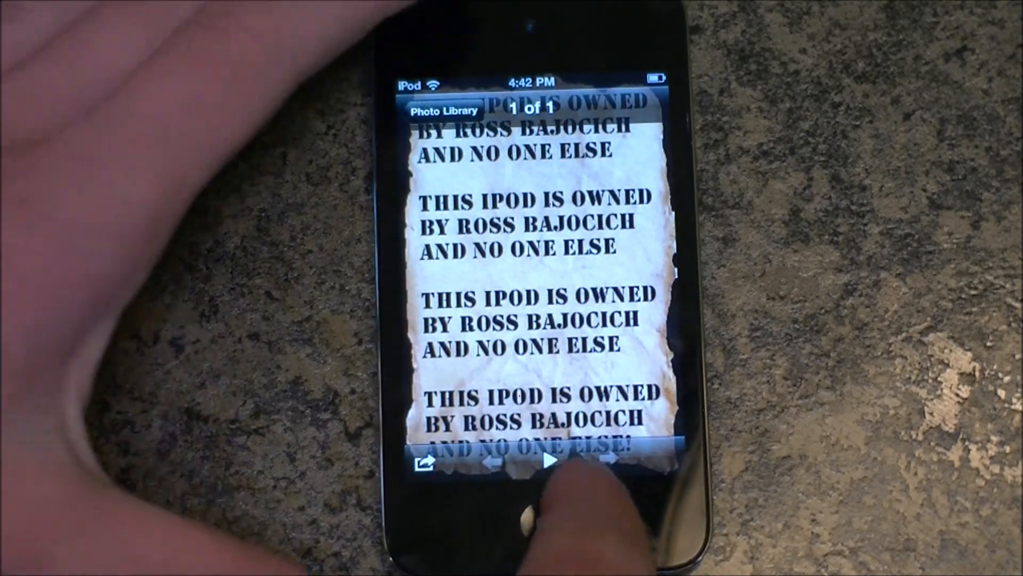
pyautogui.click(533, 515)
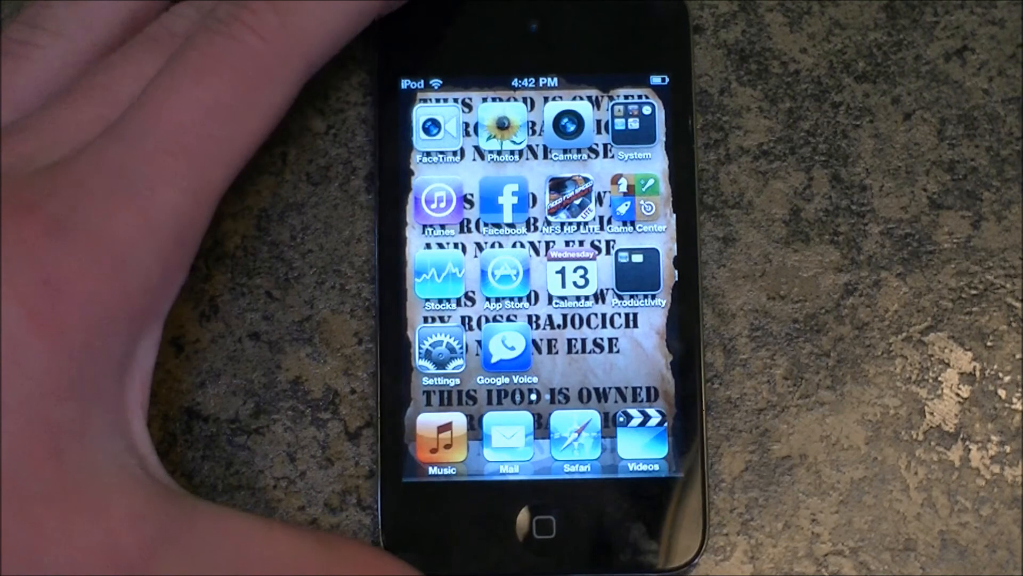